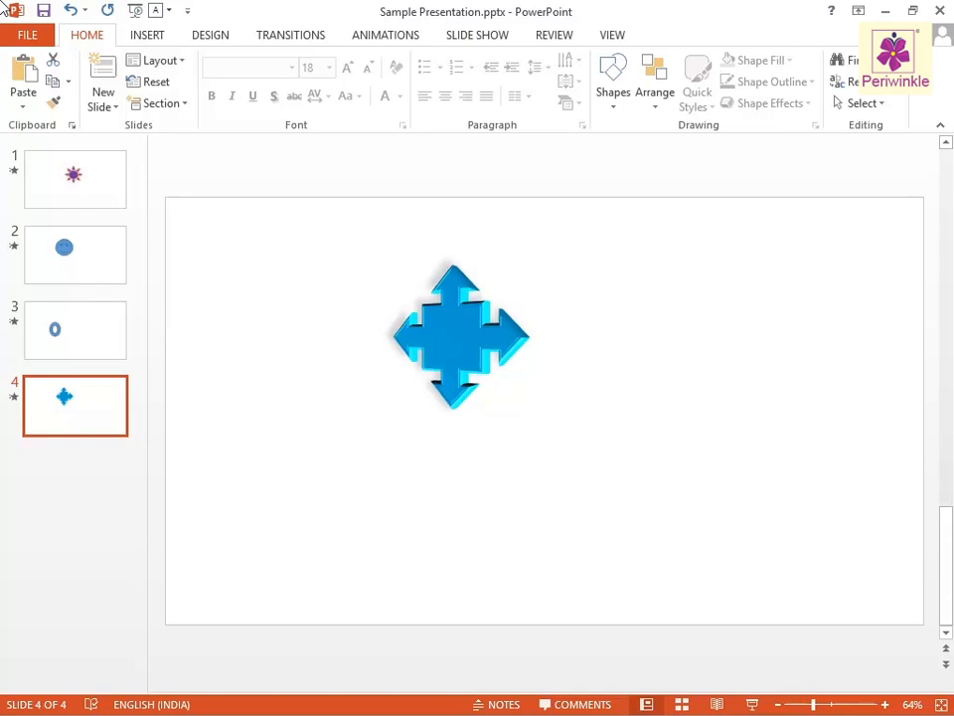
mouse_move(103, 75)
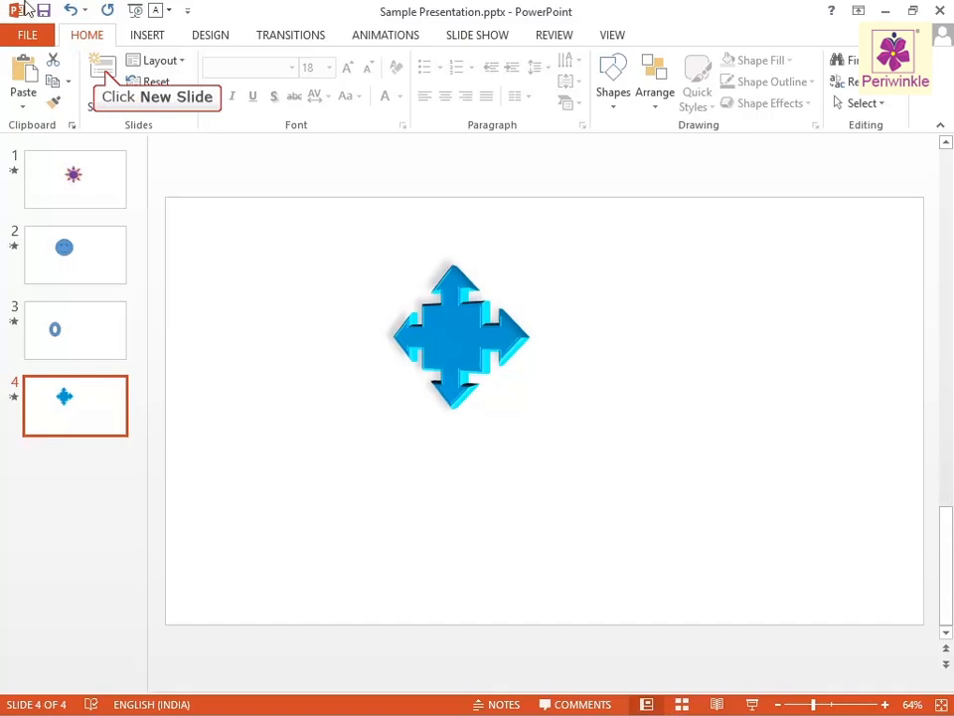
Step: Insert a new blank slide as slide 5, after the arrow slide
left_click(103, 92)
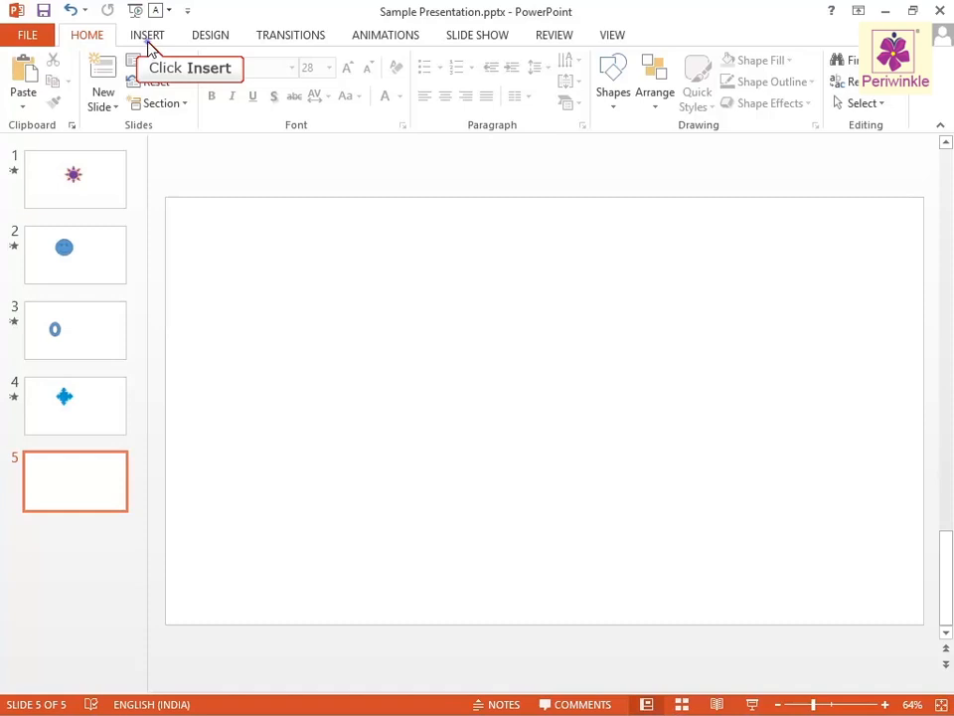
Step: Open the Shapes gallery from the Insert tab on the empty fifth slide
left_click(146, 34)
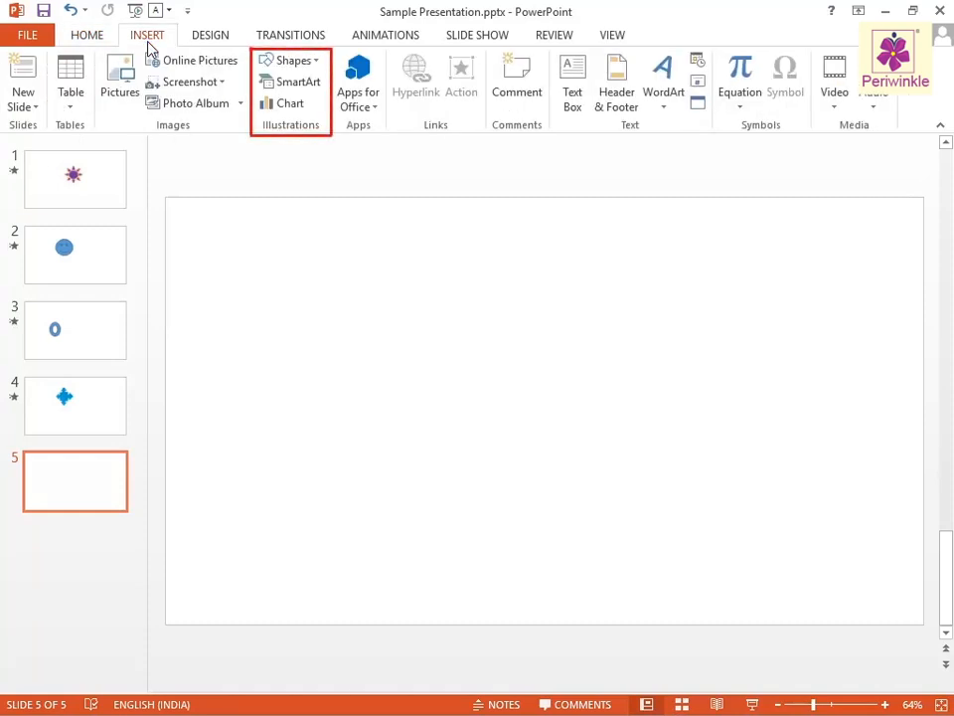
mouse_move(291, 61)
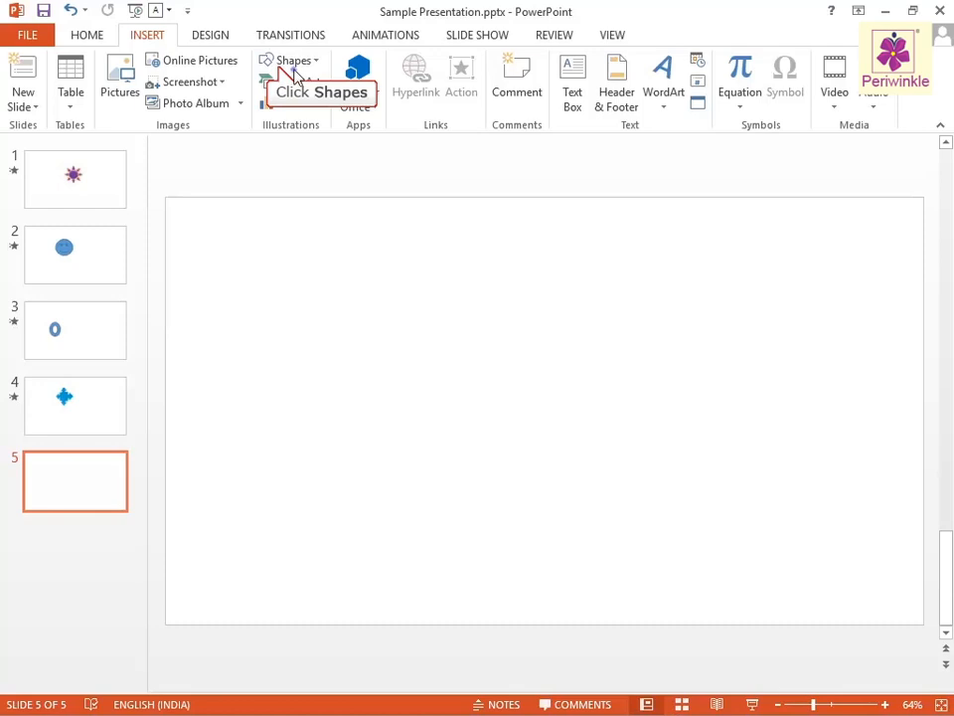
left_click(291, 60)
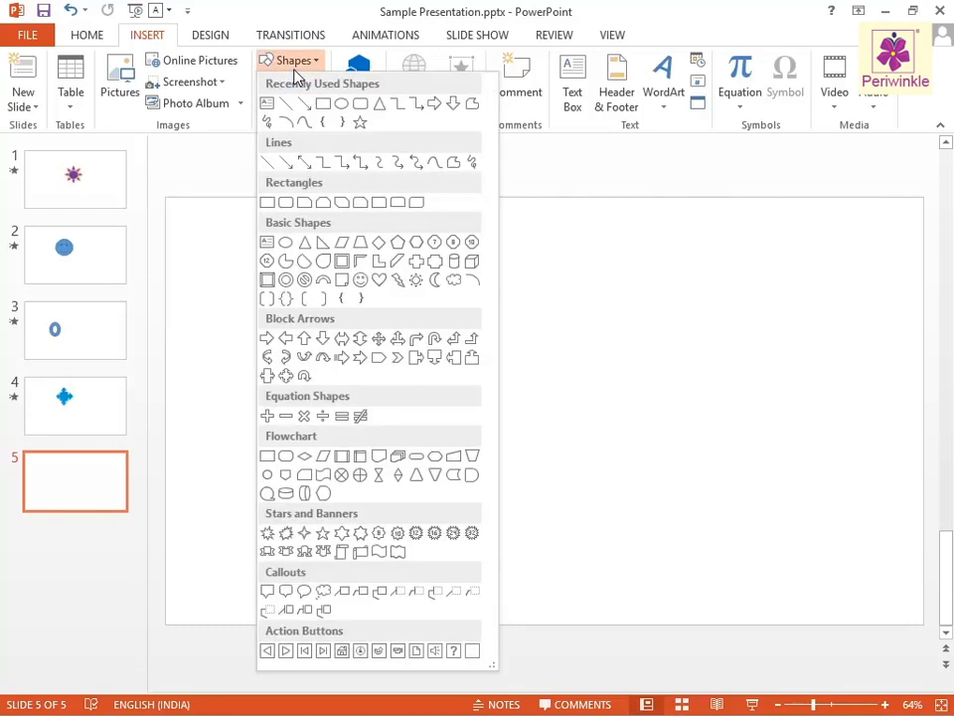
mouse_move(267, 242)
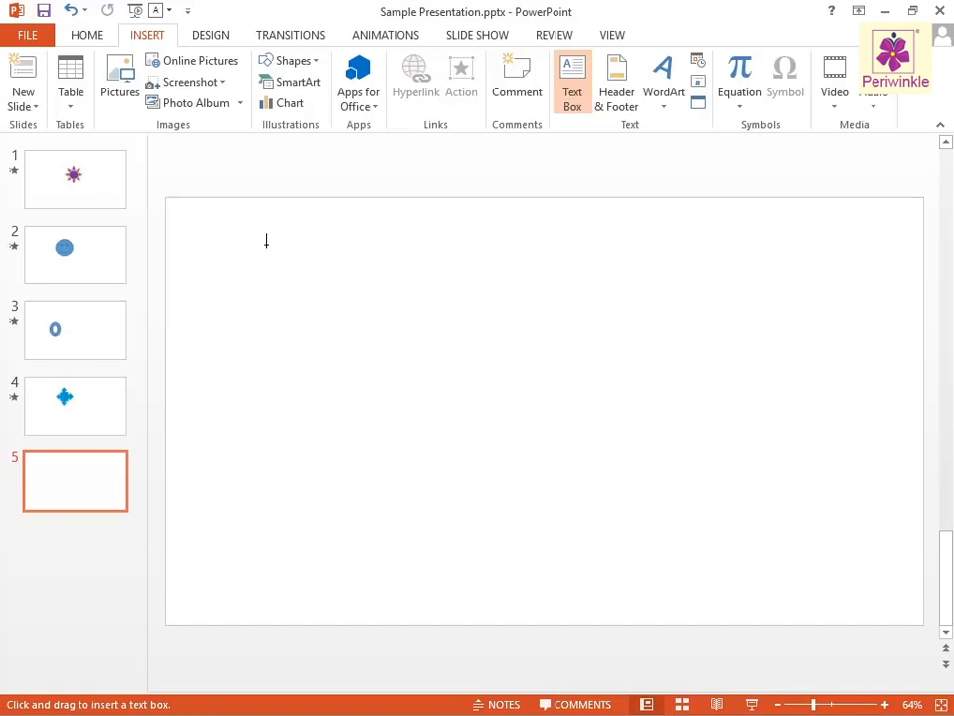
mouse_move(347, 345)
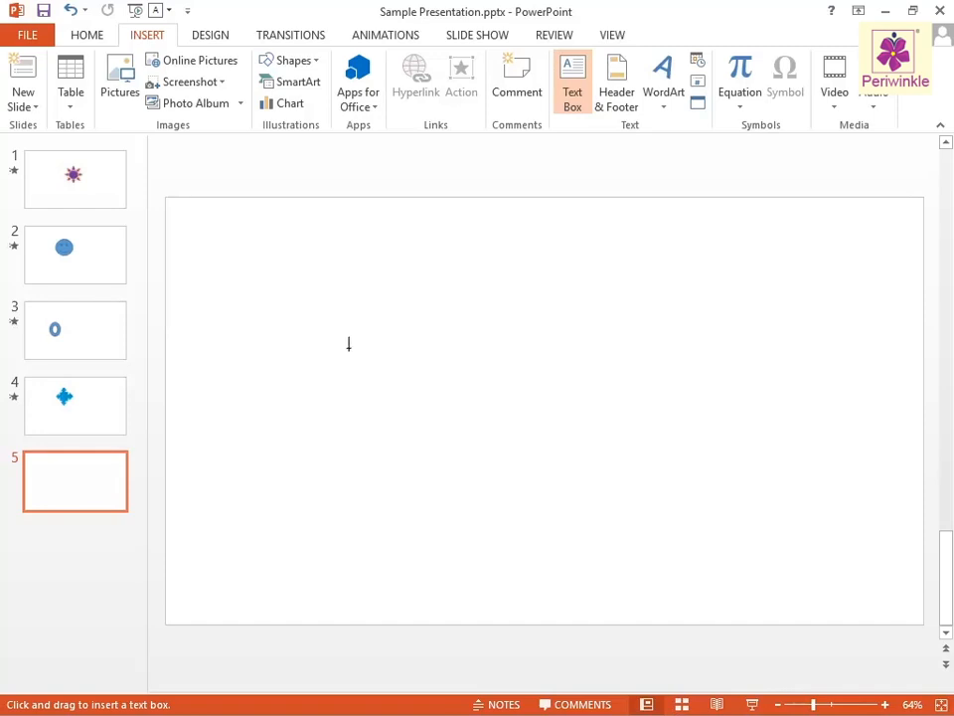
Step: Draw a mid-slide text box listing Introduction to computers through Schools, Banks, Hospitals
left_click_drag(348, 348, 650, 487)
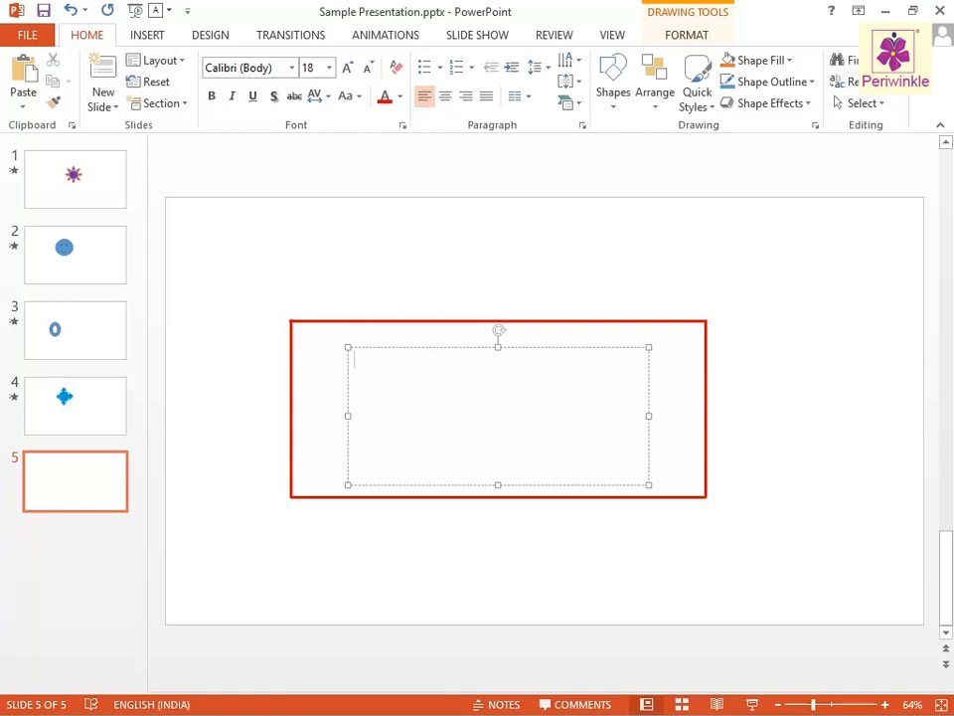
type("Introduction")
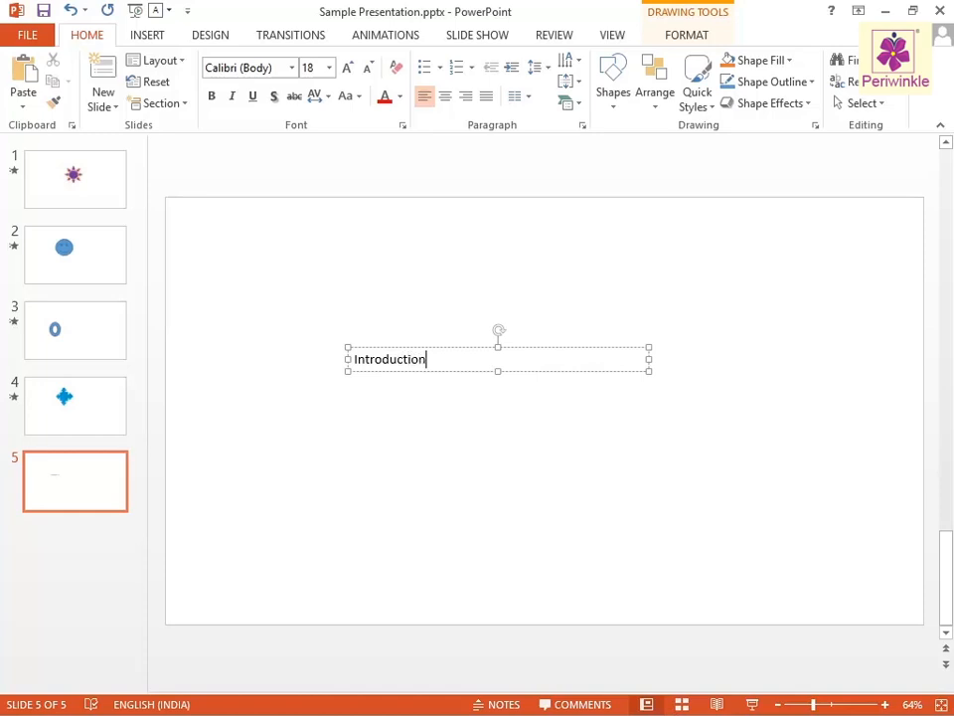
type("to computers")
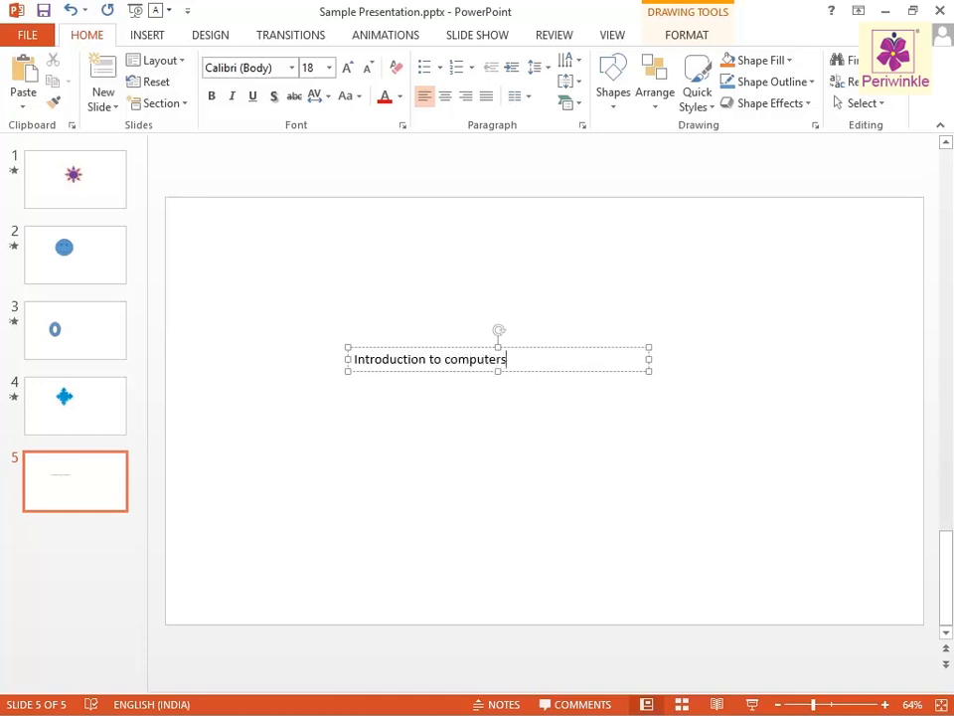
type("Characteristics of a computer")
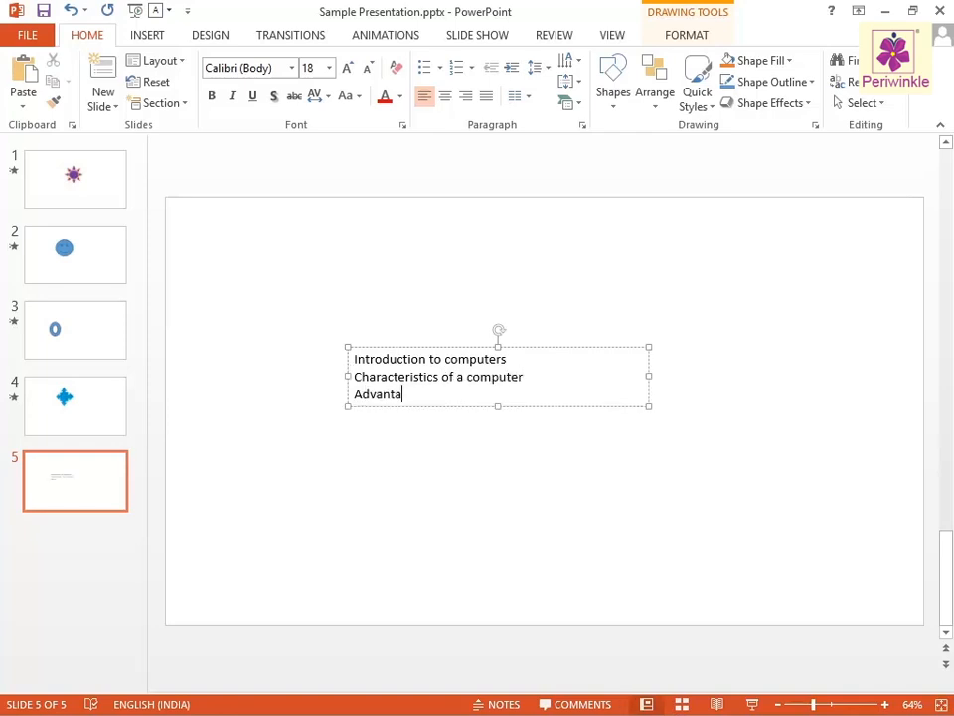
type("ges of a computer")
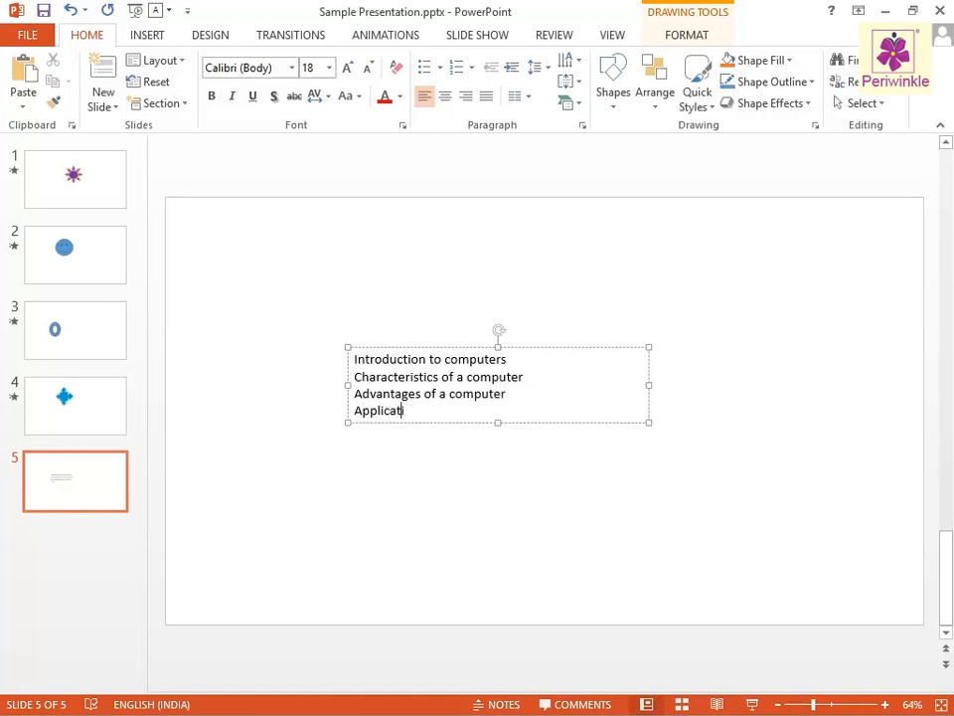
type("ons of a computer")
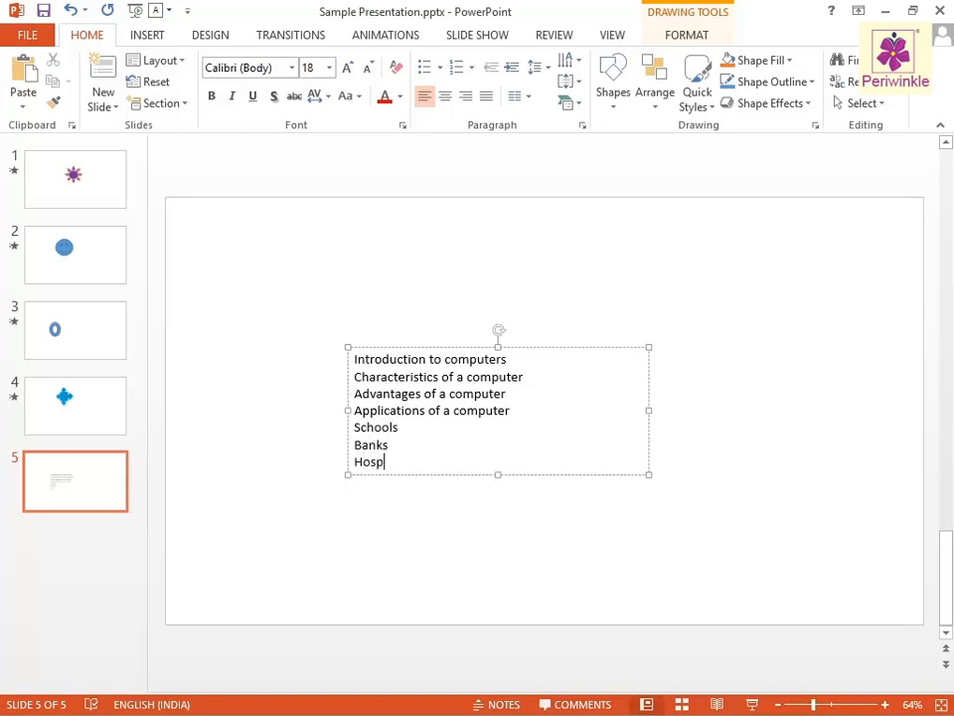
type("itals")
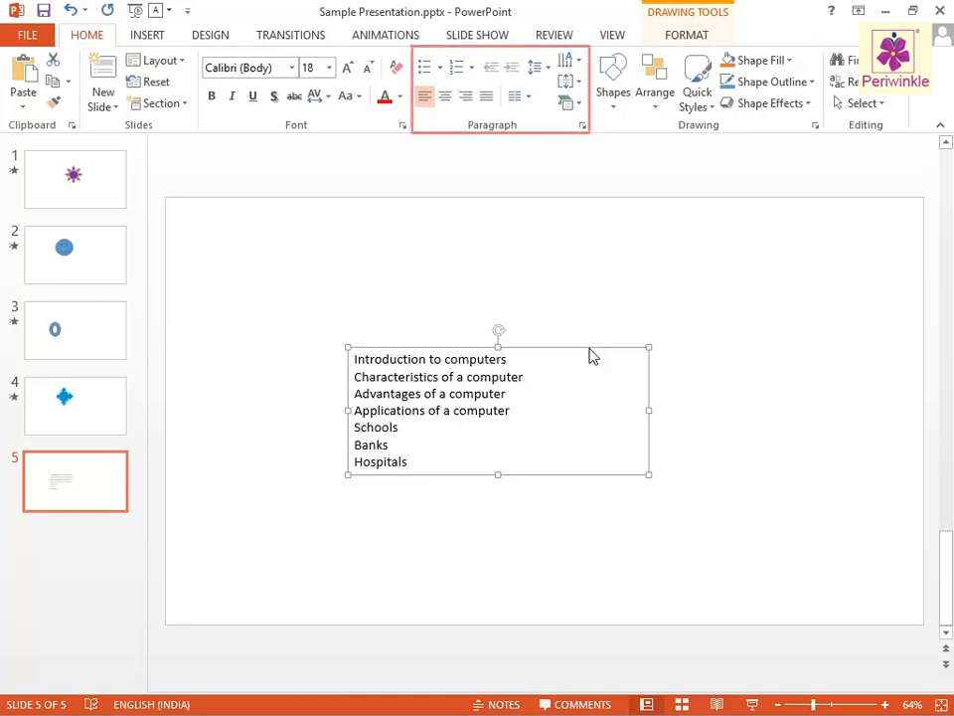
mouse_move(425, 66)
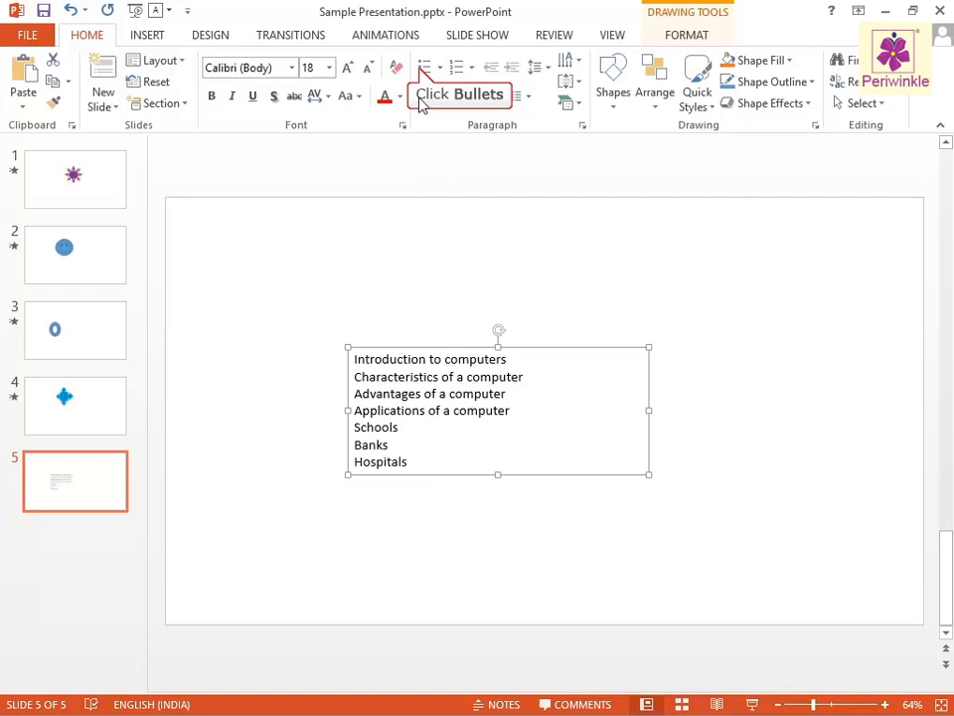
Step: Bullet the seven lines and indent Schools, Banks and Hospitals under Applications
left_click(425, 67)
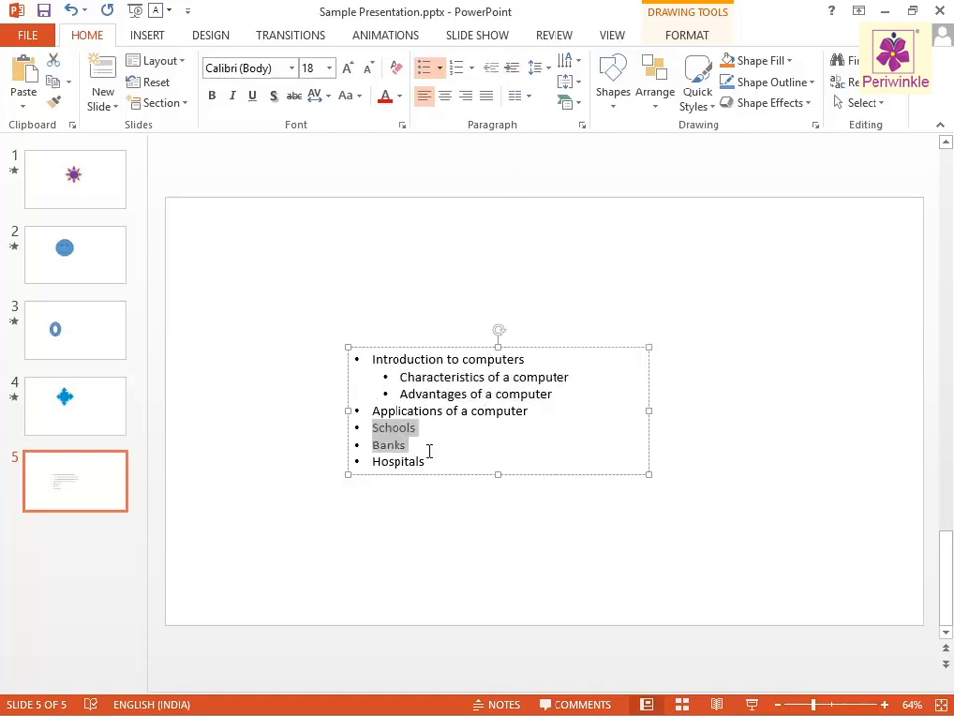
left_click(512, 66)
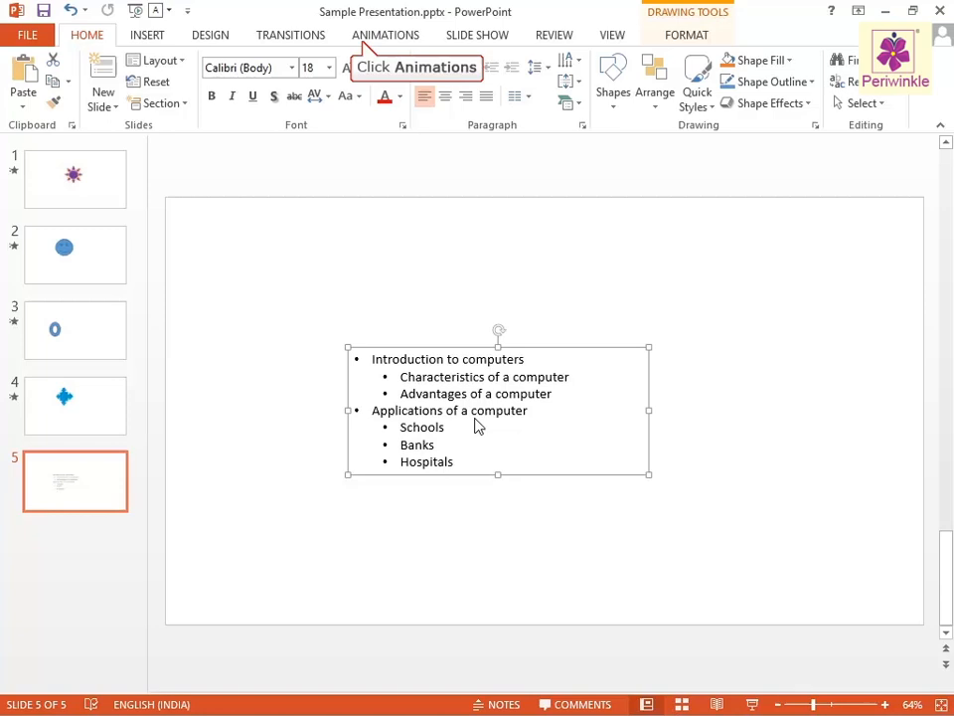
Step: Apply the Fade entrance animation to the bulleted text box
left_click(386, 35)
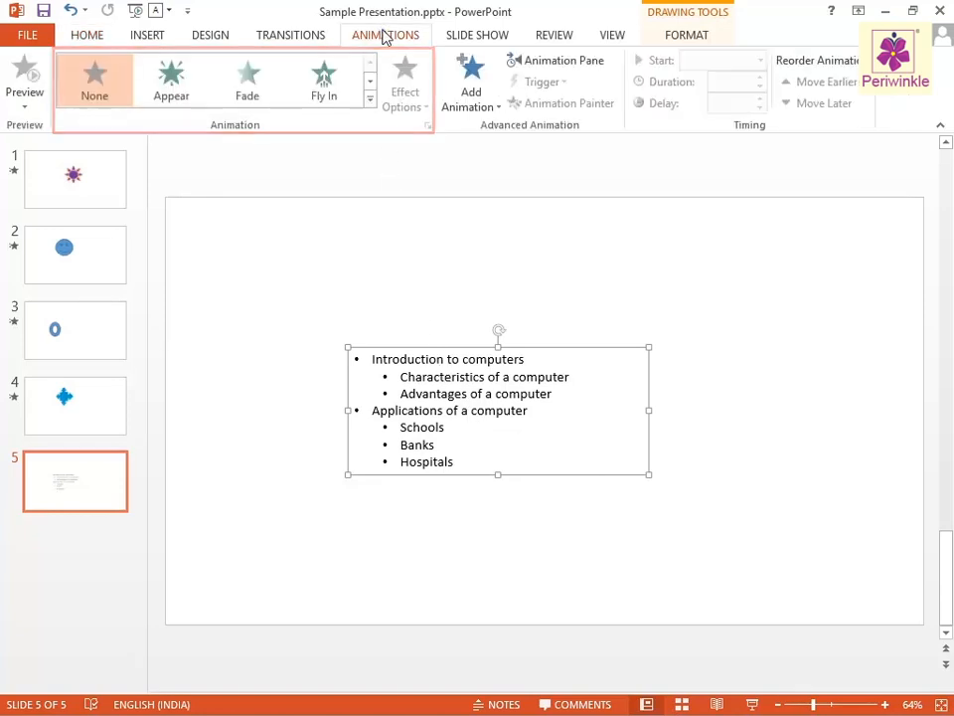
mouse_move(246, 80)
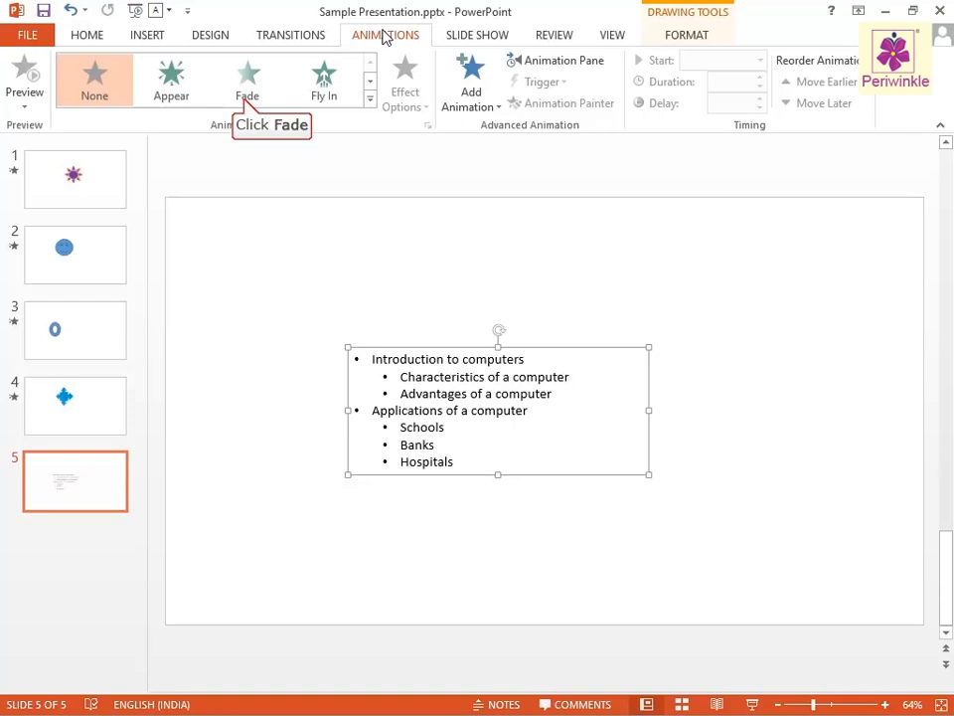
left_click(246, 80)
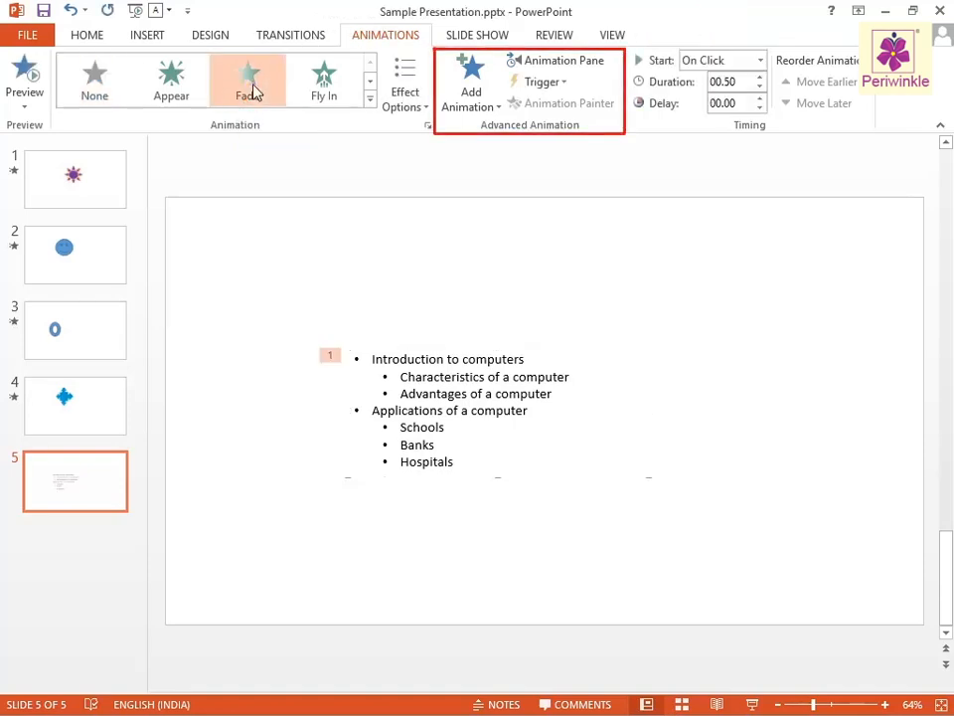
mouse_move(563, 60)
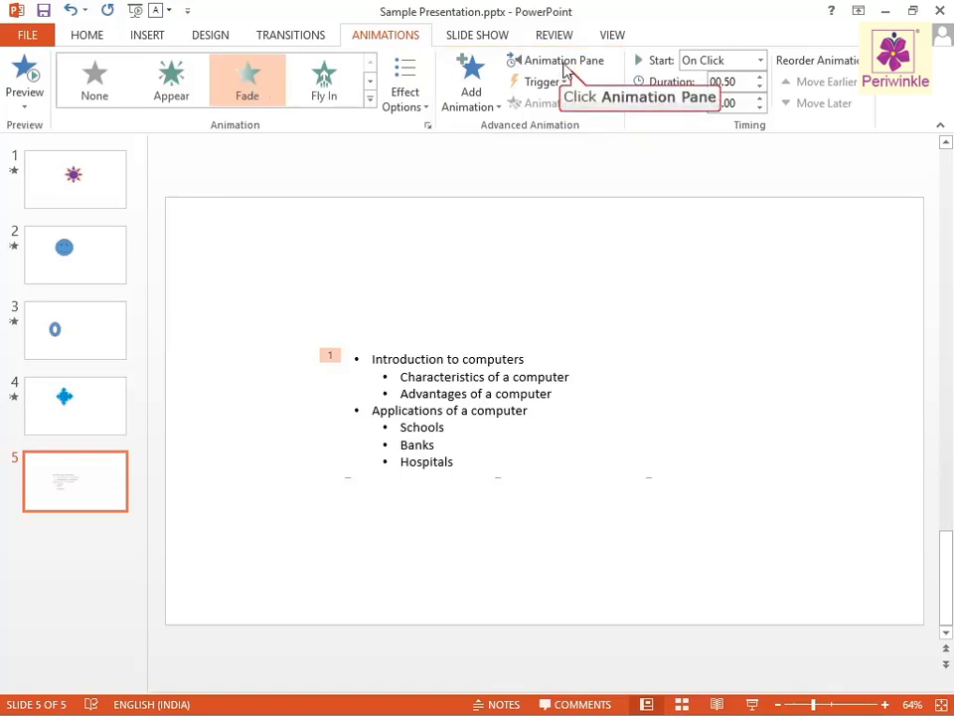
Step: Open the Animation Pane showing the text box's single Fade effect
left_click(564, 60)
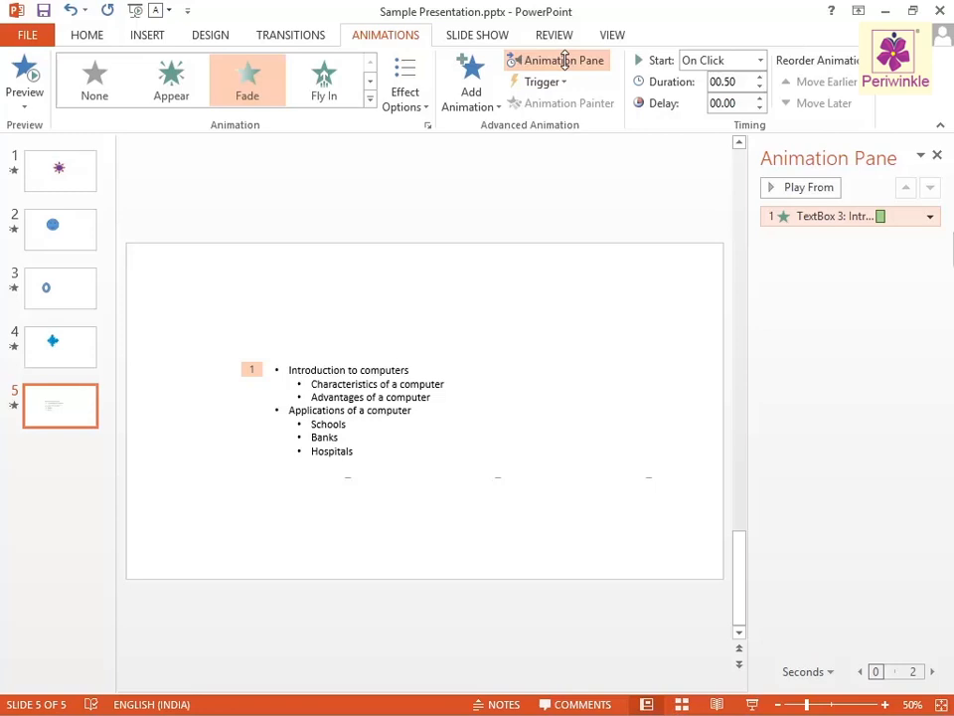
mouse_move(850, 216)
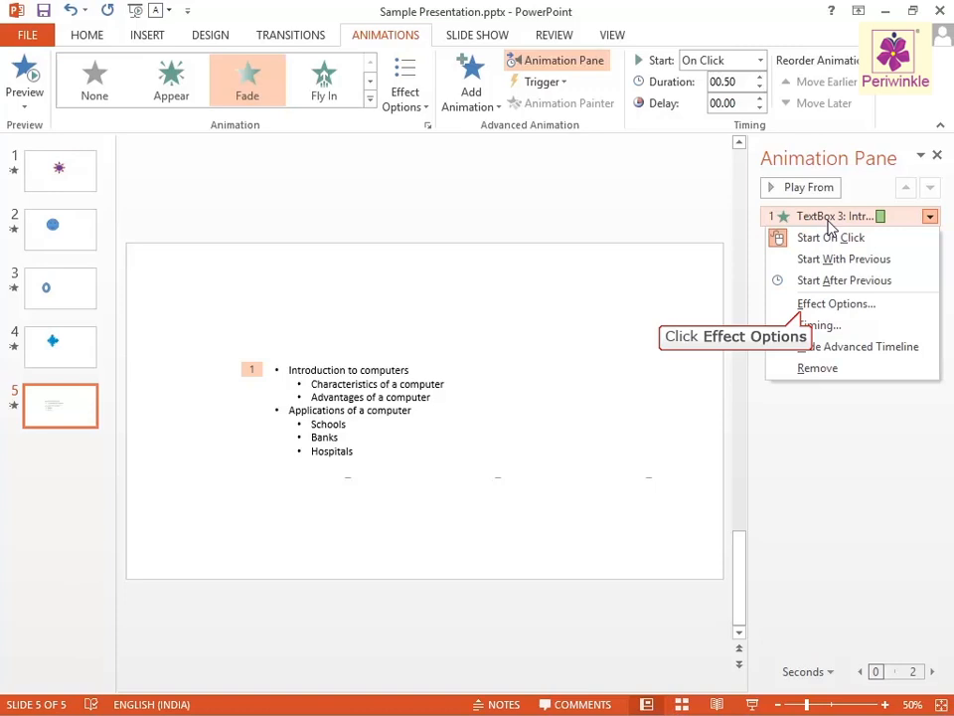
Step: Open the Fade animation's Effect Options dialog from the Animation Pane
left_click(836, 303)
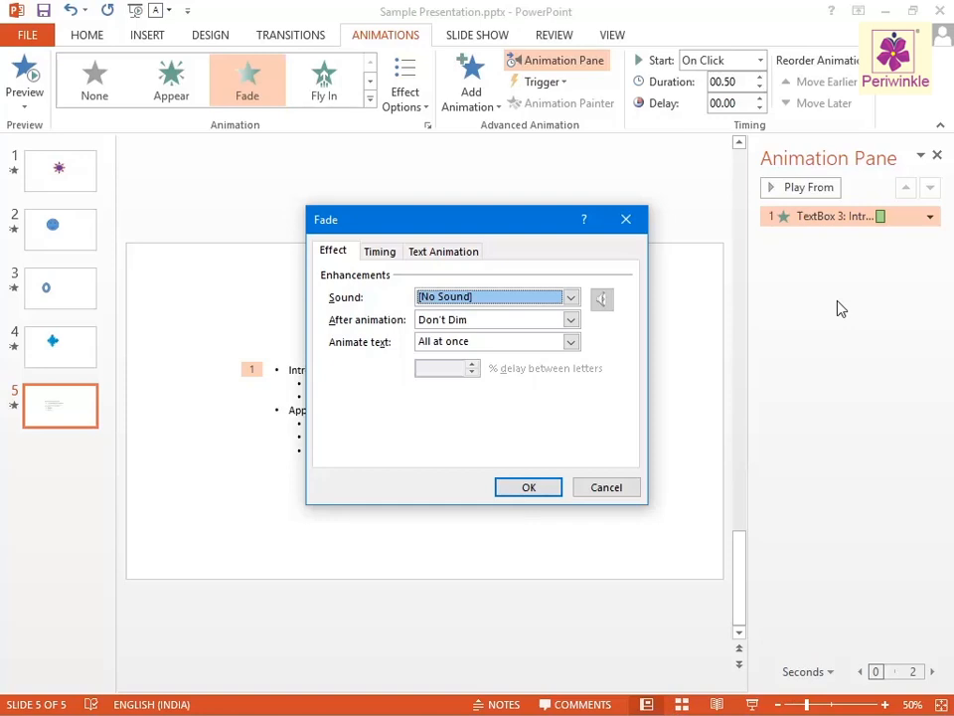
mouse_move(443, 251)
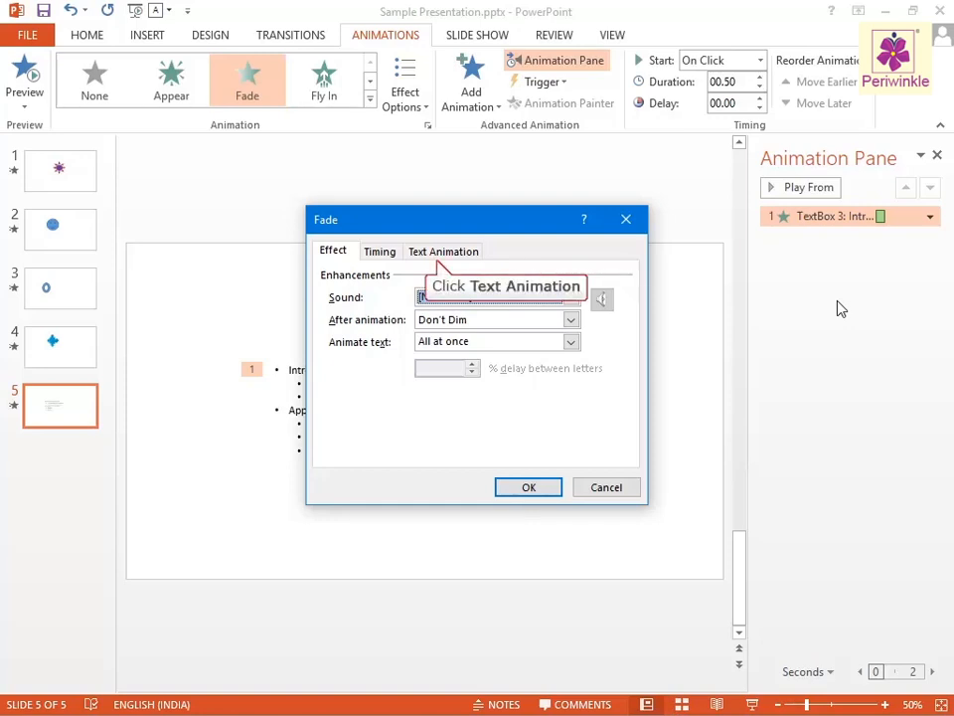
mouse_move(443, 259)
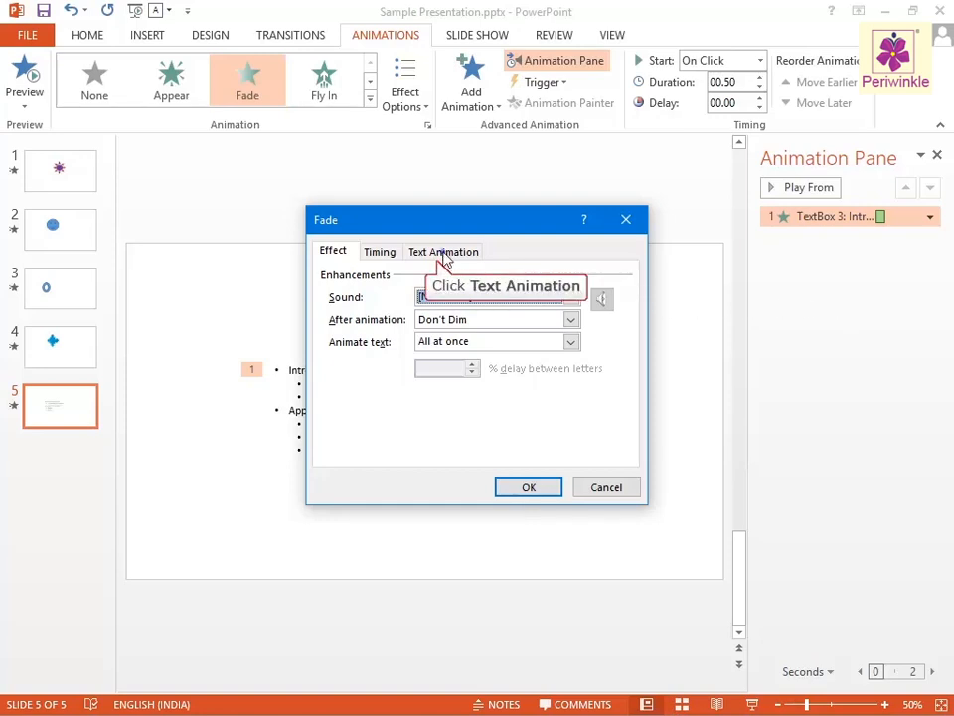
Step: Show the Text Animation tab's Group text choices, still set to As One Object
left_click(443, 251)
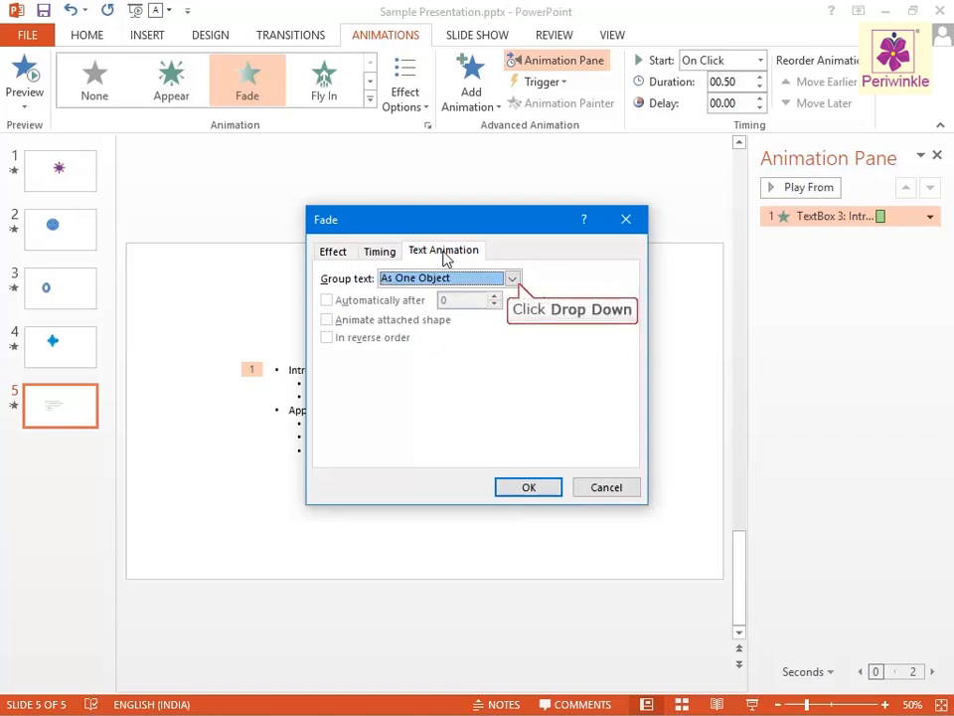
left_click(512, 277)
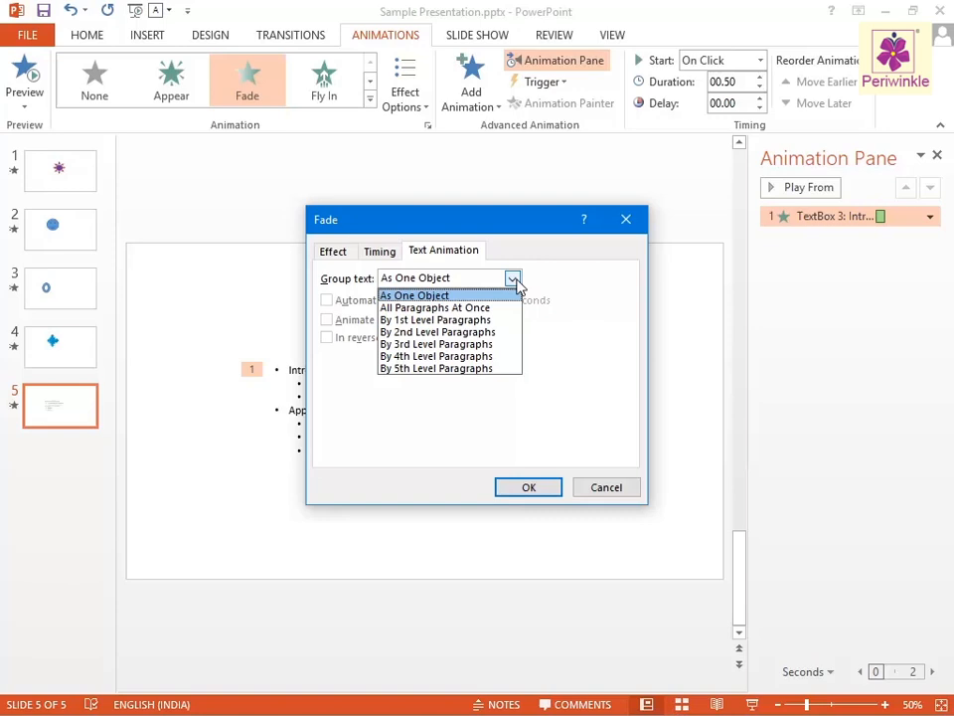
mouse_move(435, 319)
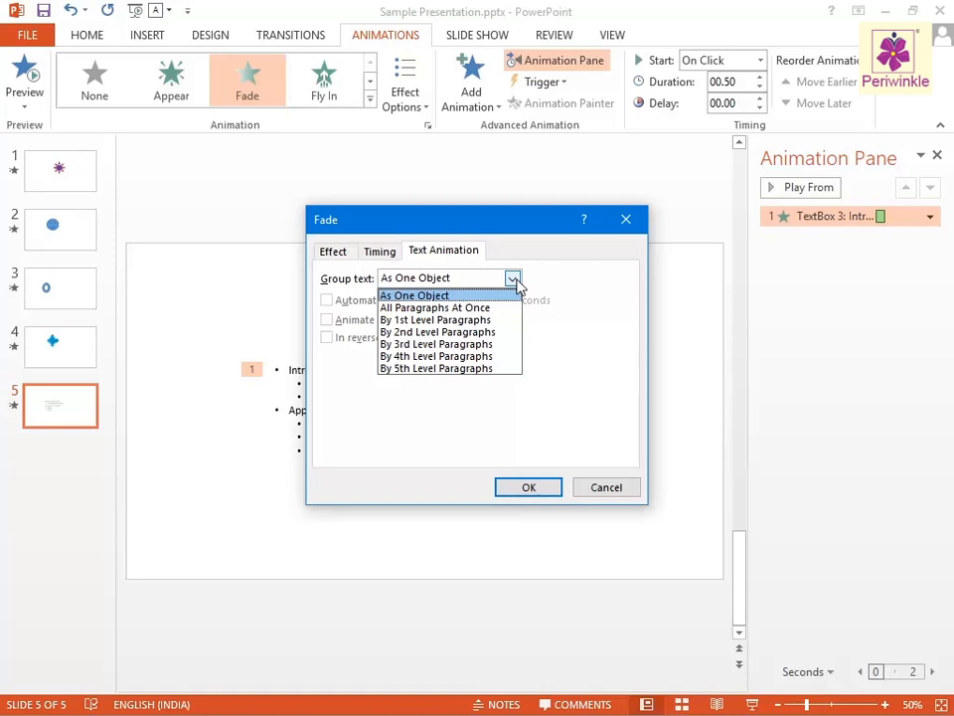
mouse_move(487, 288)
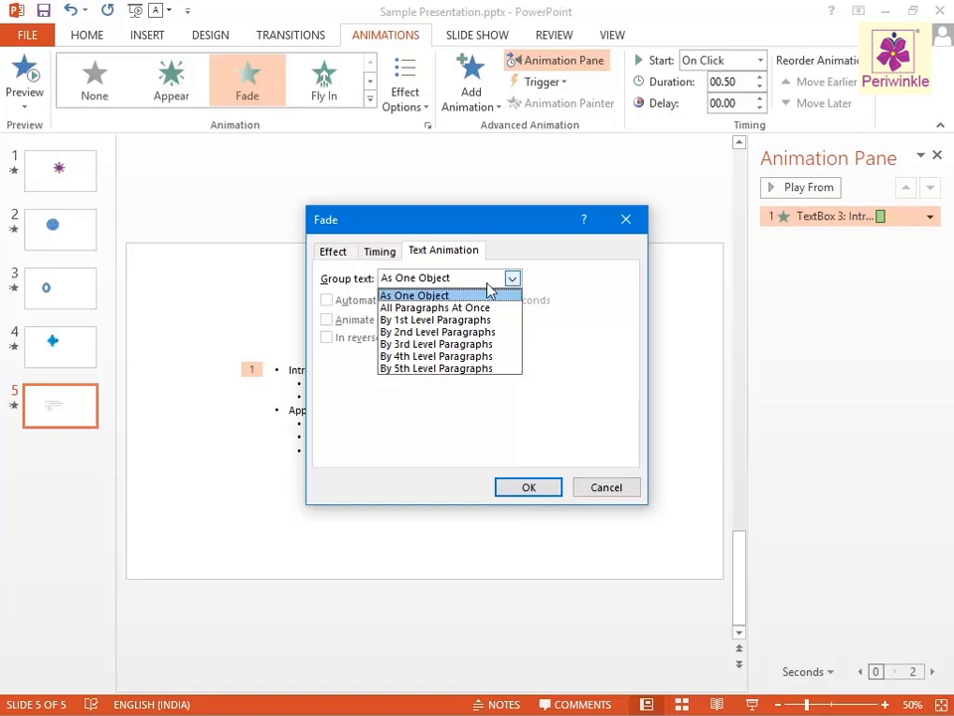